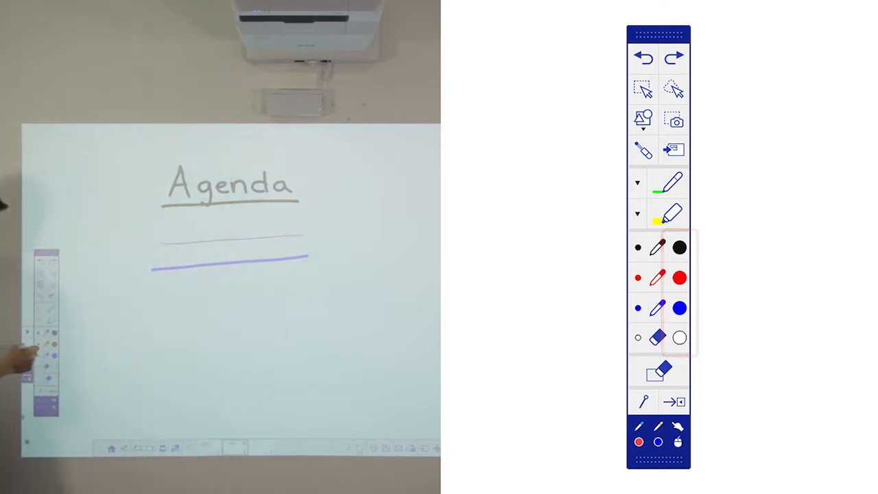
Switch to the red pen to write items 1–3 under 'Agenda'
left_click(669, 214)
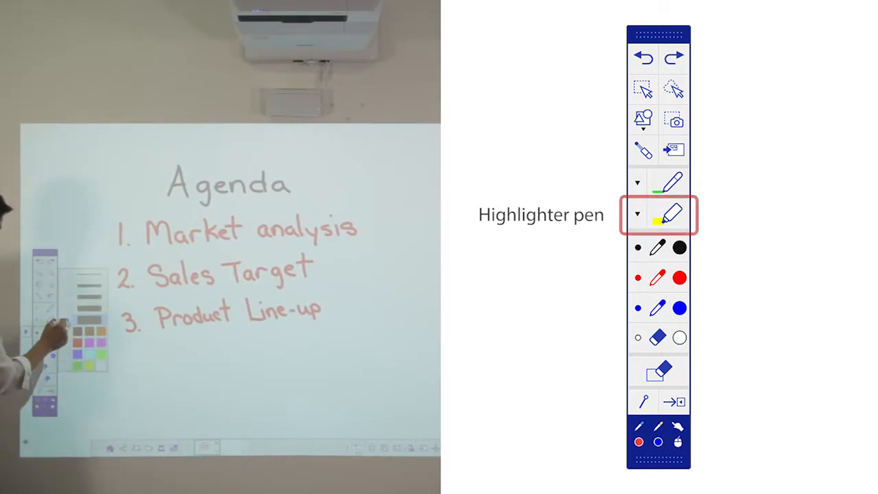
Stroke the yellow highlighter across '1. Market analysis'
left_click_drag(144, 230, 356, 230)
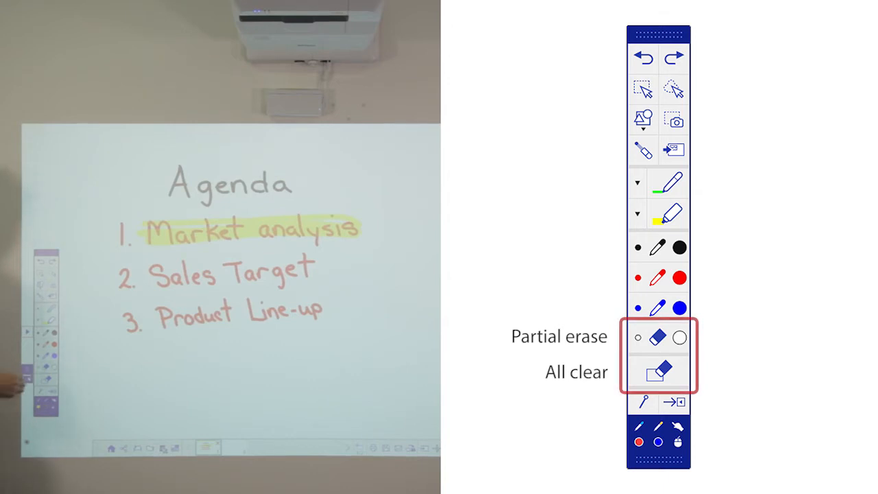